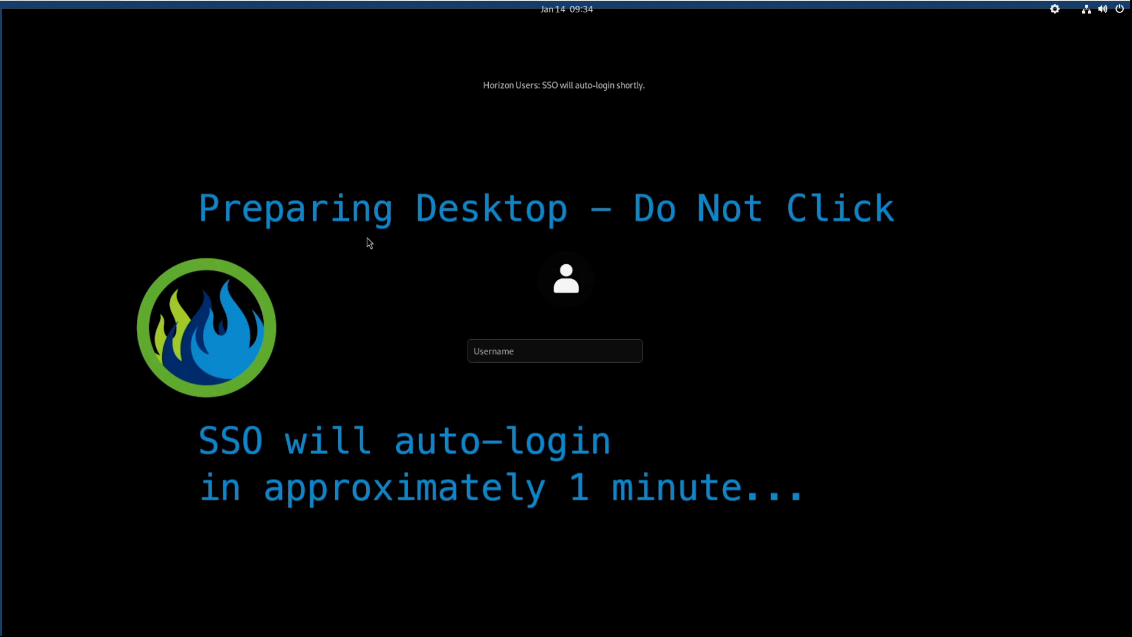
{"action": "mouse_move", "coordinate": [1038, 94]}
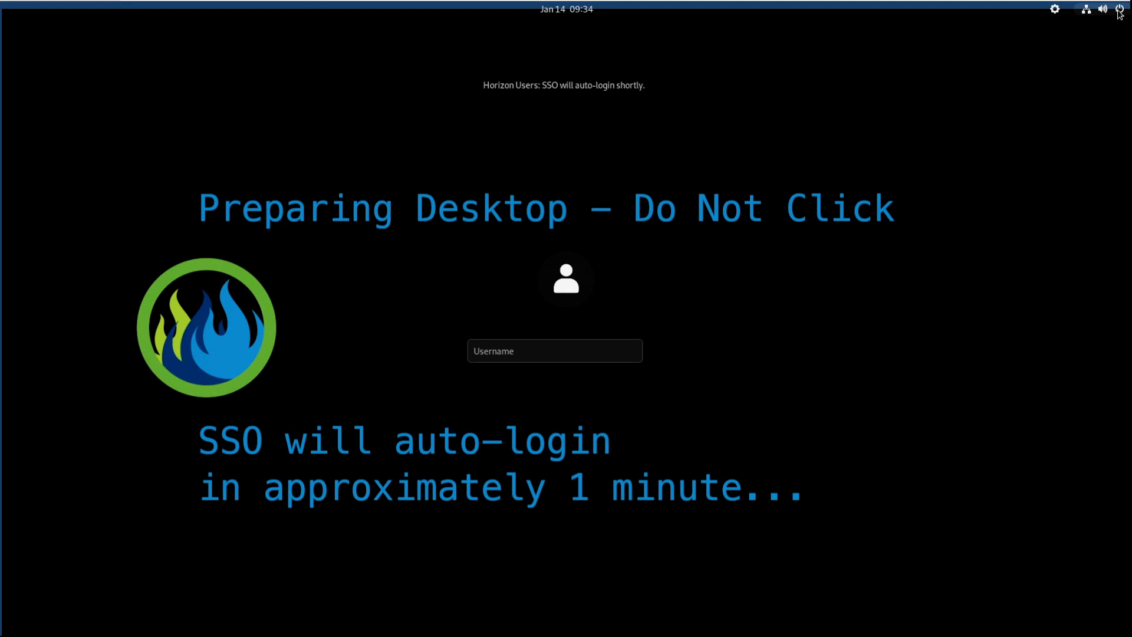
Restart the machine from the login screen's system menu via Power Off / Log Out
{"action": "left_click", "coordinate": [1118, 8]}
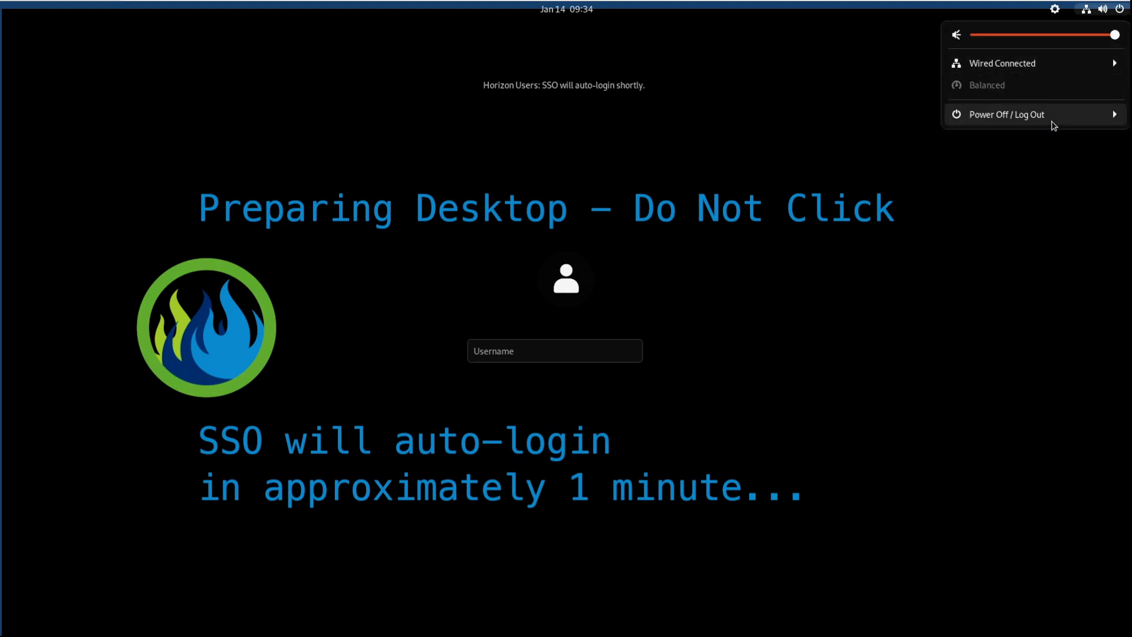
{"action": "left_click", "coordinate": [1006, 115]}
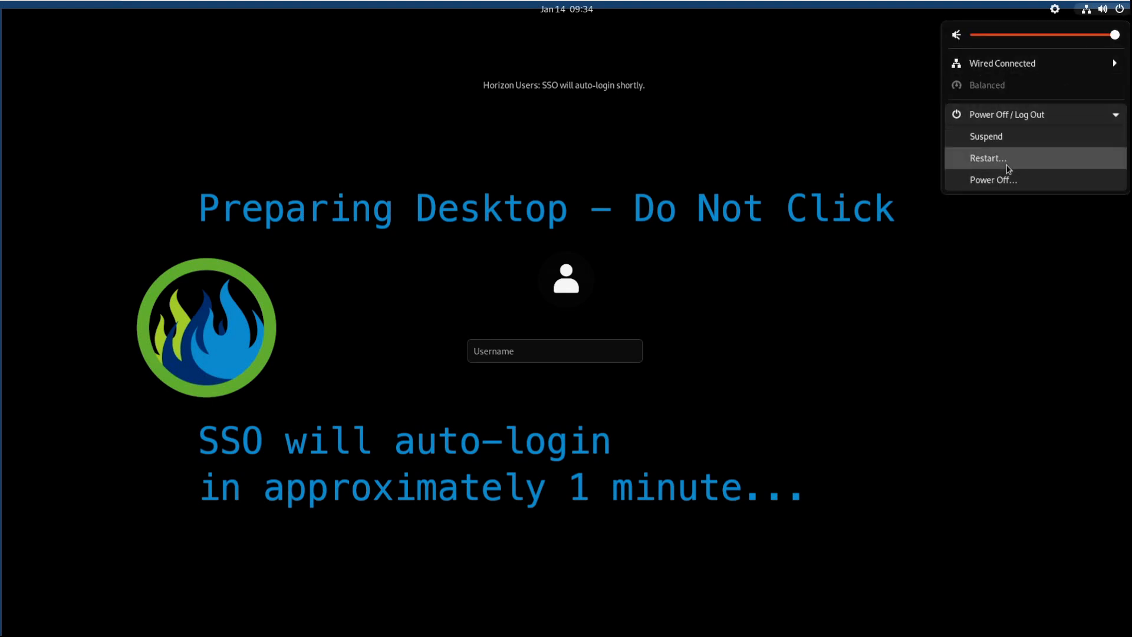
{"action": "left_click", "coordinate": [987, 158]}
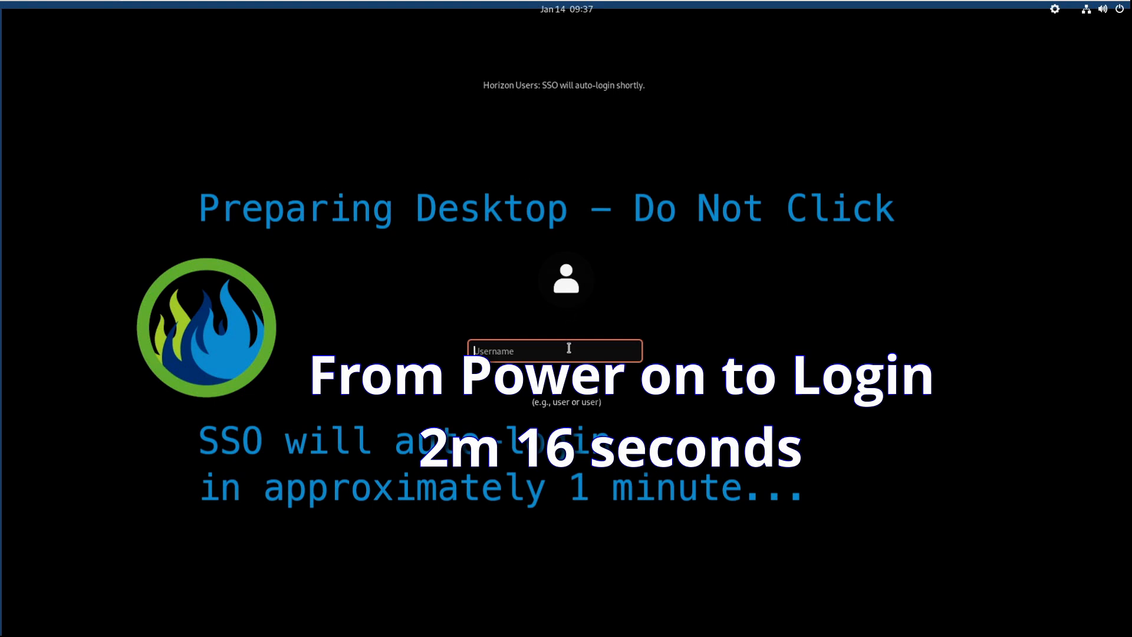
Sign in as user 'vmw' with the password to reach the Modern Apps desktop
{"action": "type", "text": "vmw"}
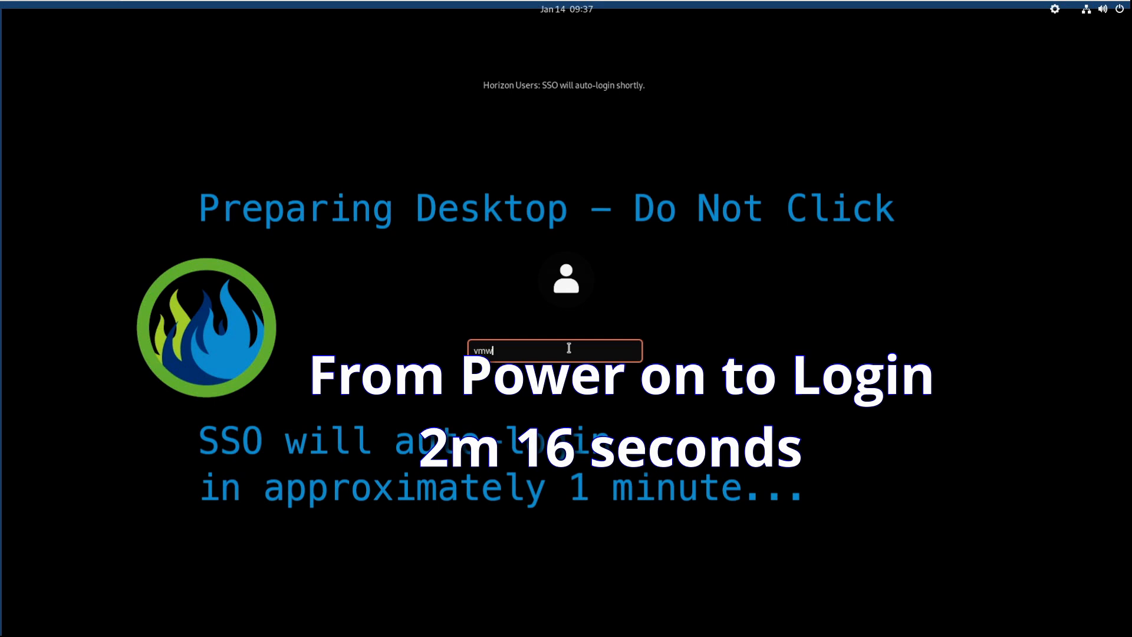
{"action": "type", "text": "••••"}
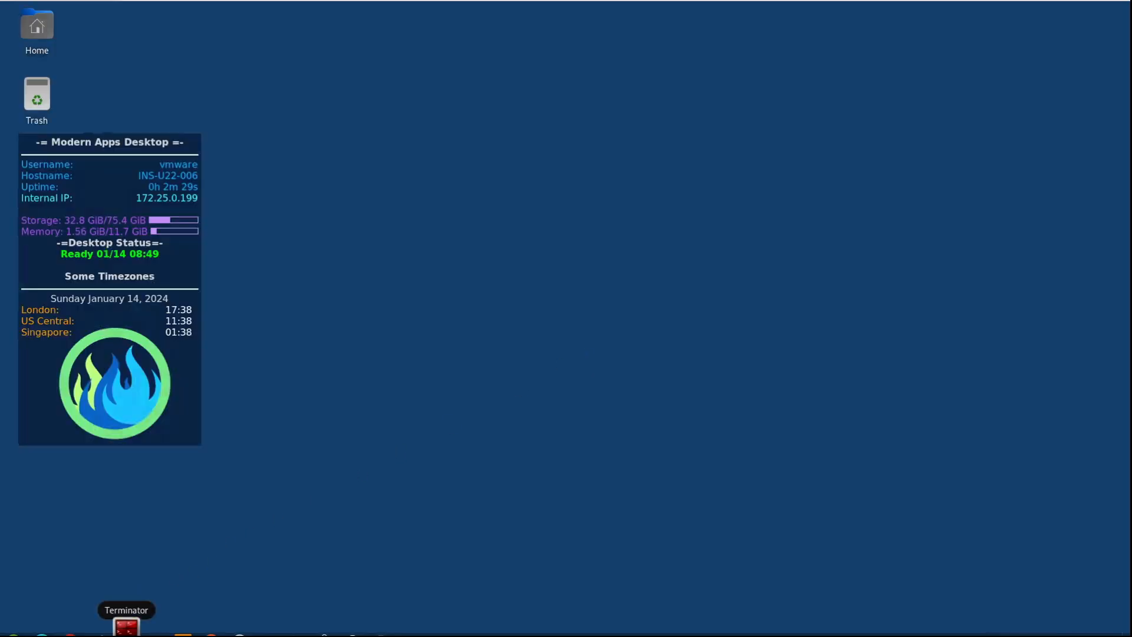
Launch Terminator maximized, answer y to the compinit prompt, and clear the console
{"action": "left_click", "coordinate": [126, 625]}
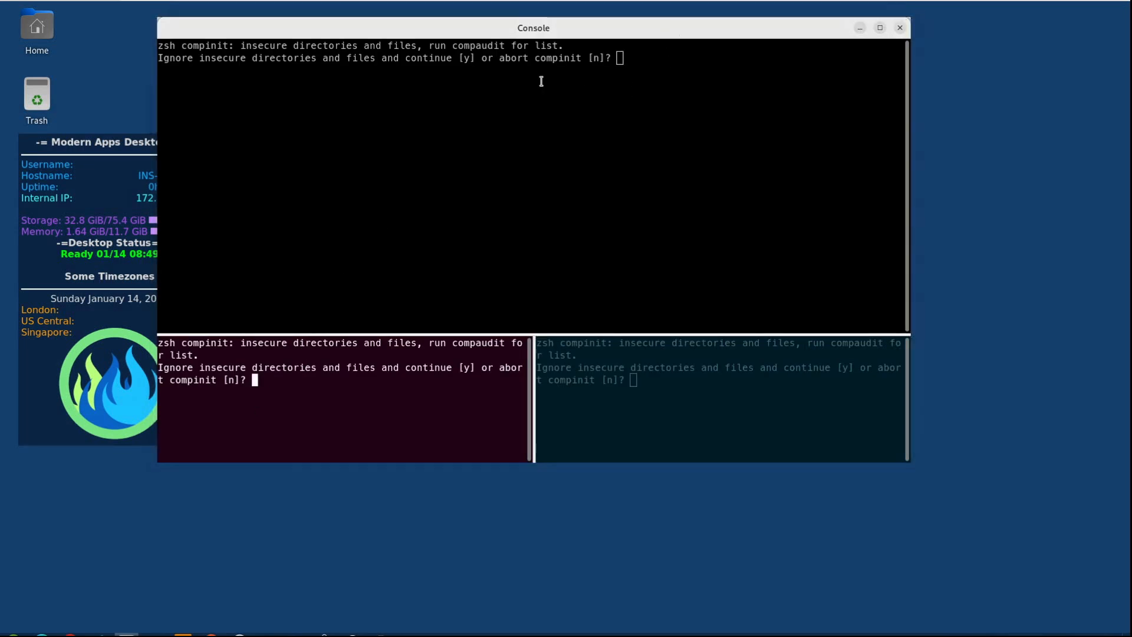
{"action": "left_click", "coordinate": [880, 27]}
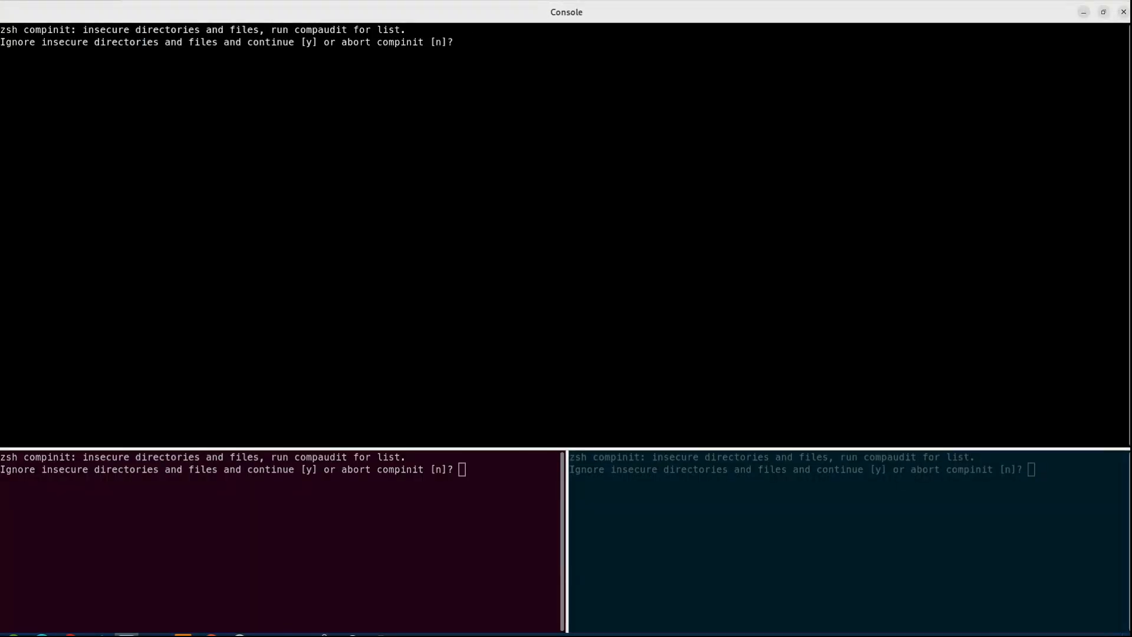
{"action": "type", "text": "y"}
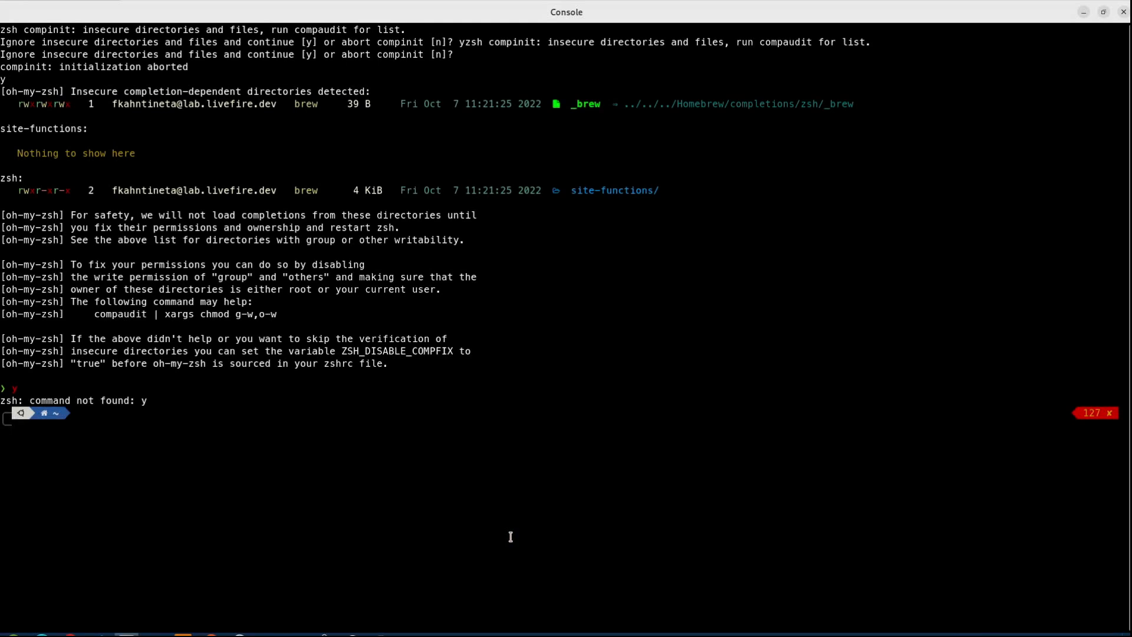
{"action": "type", "text": "clear"}
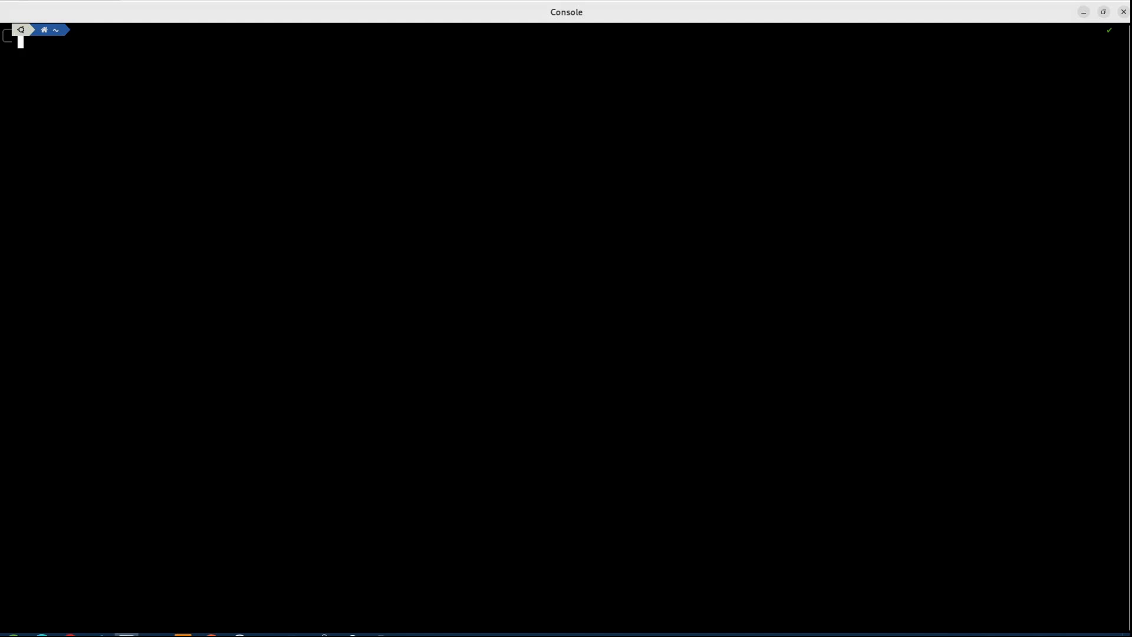
Run ip addr and pick out ens192 at 172.25.0.199 as the active interface
{"action": "type", "text": "ip addr"}
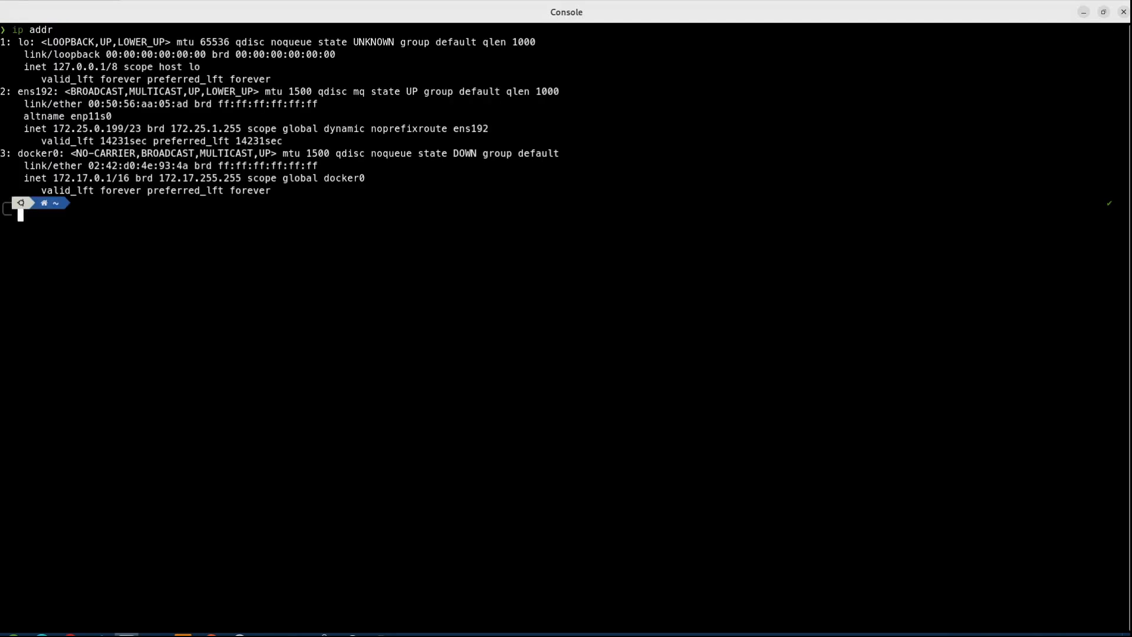
{"action": "mouse_move", "coordinate": [207, 239]}
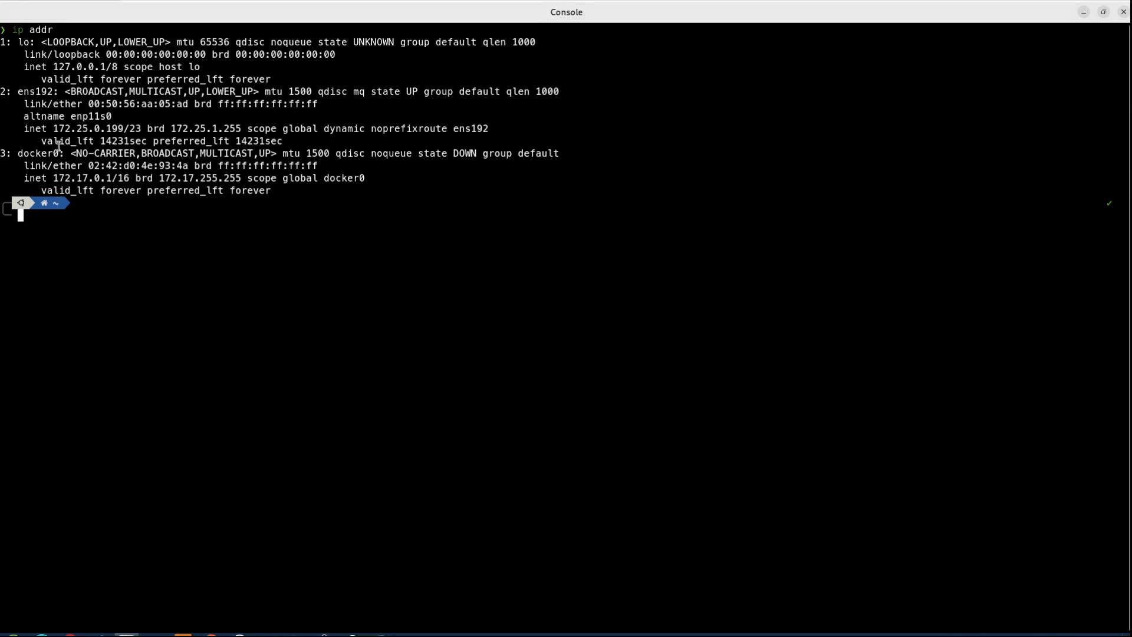
{"action": "double_click", "coordinate": [88, 128]}
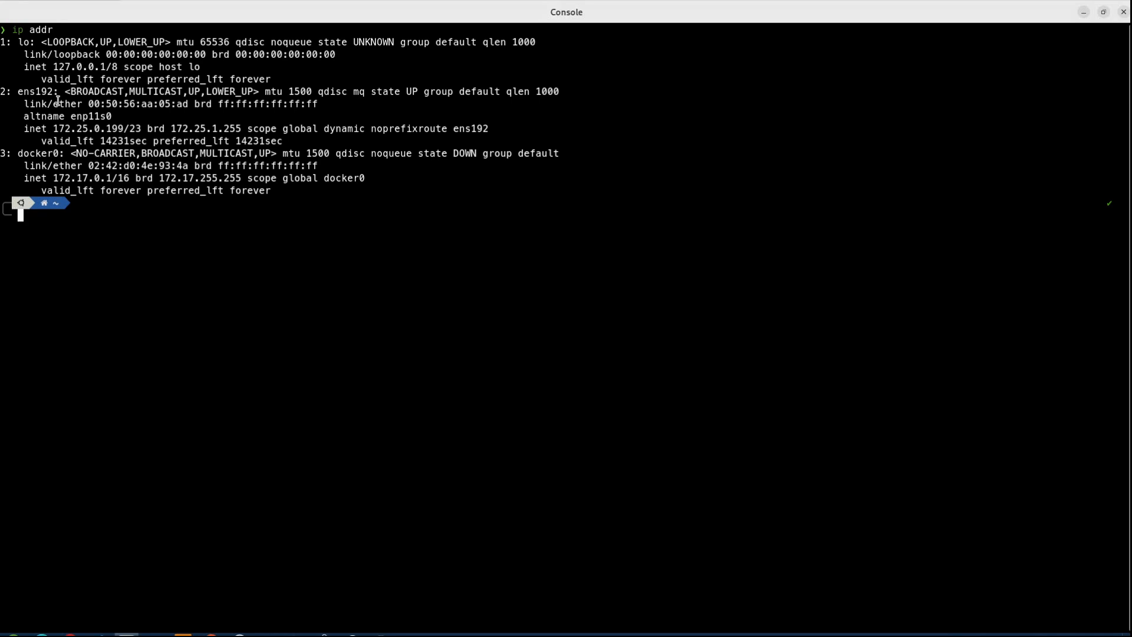
Run sudo systemctl edit systemd-networkd-wait-online to open its override file in nano
{"action": "type", "text": "sudo reboot"}
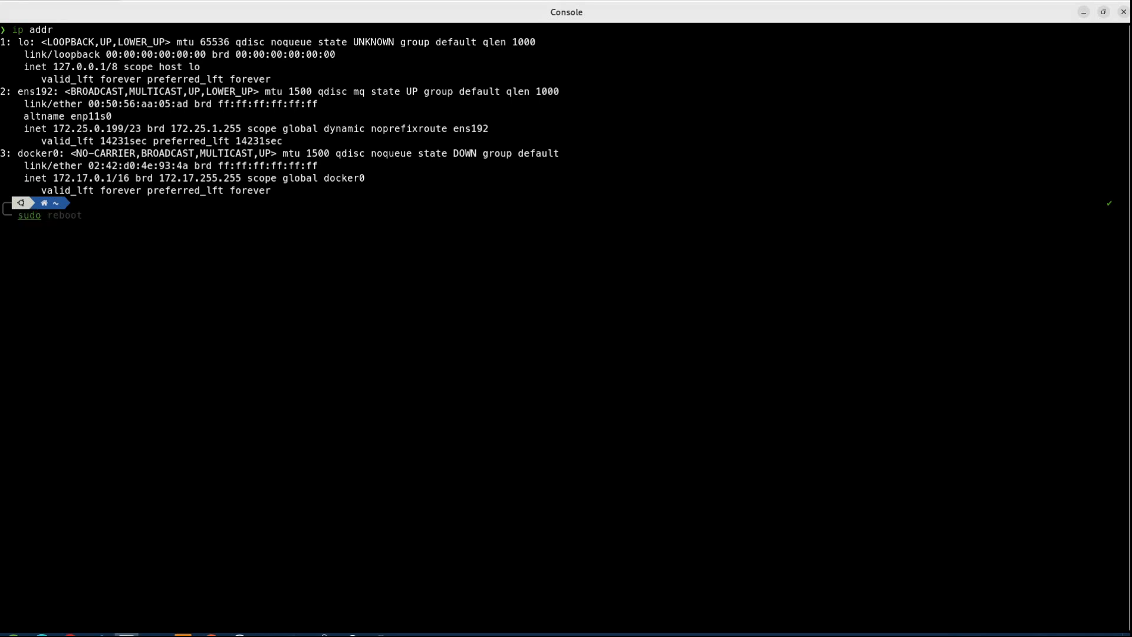
{"action": "type", "text": "systemctl"}
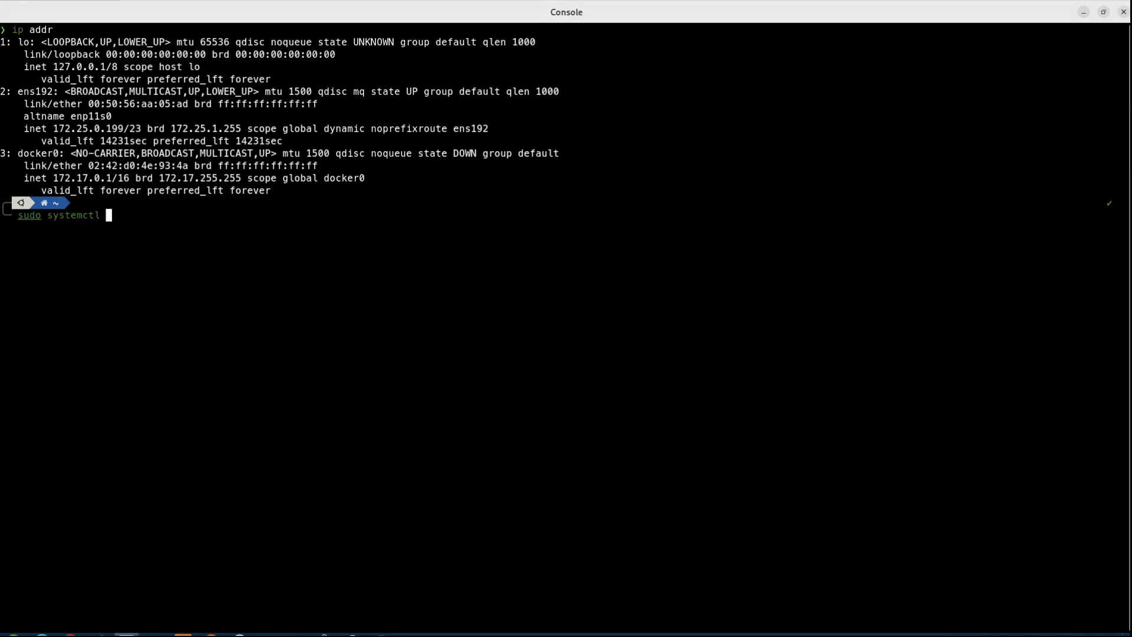
{"action": "type", "text": "edit syste"}
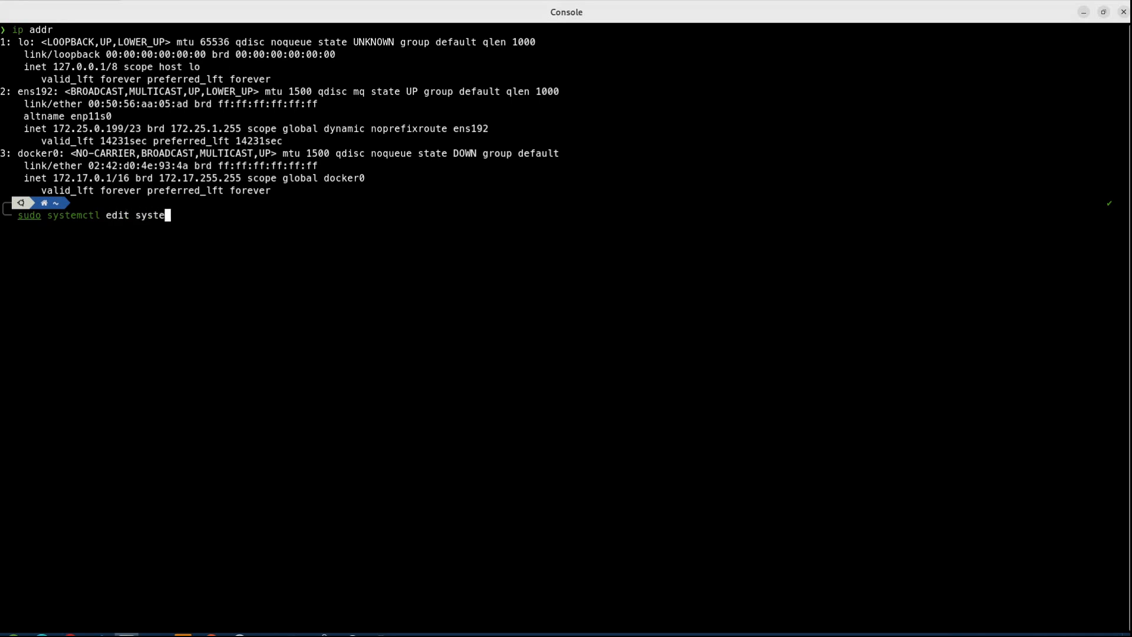
{"action": "type", "text": "md-networkd"}
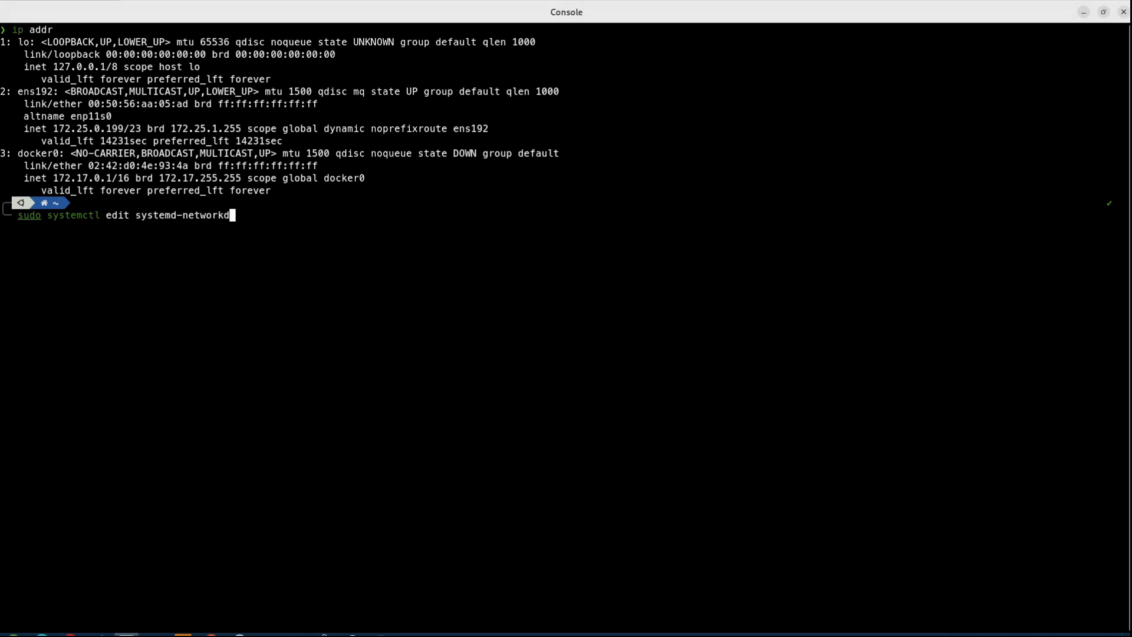
{"action": "type", "text": "-wait-onl"}
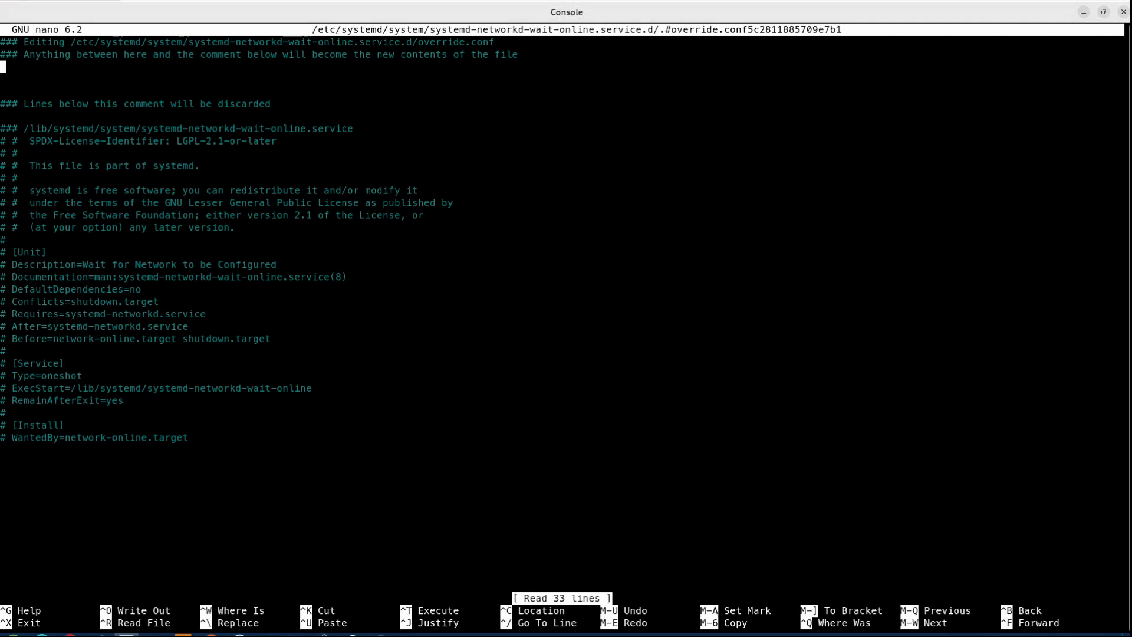
Add a [Service] section with an empty ExecStart= line to clear the original command
{"action": "type", "text": "[S"}
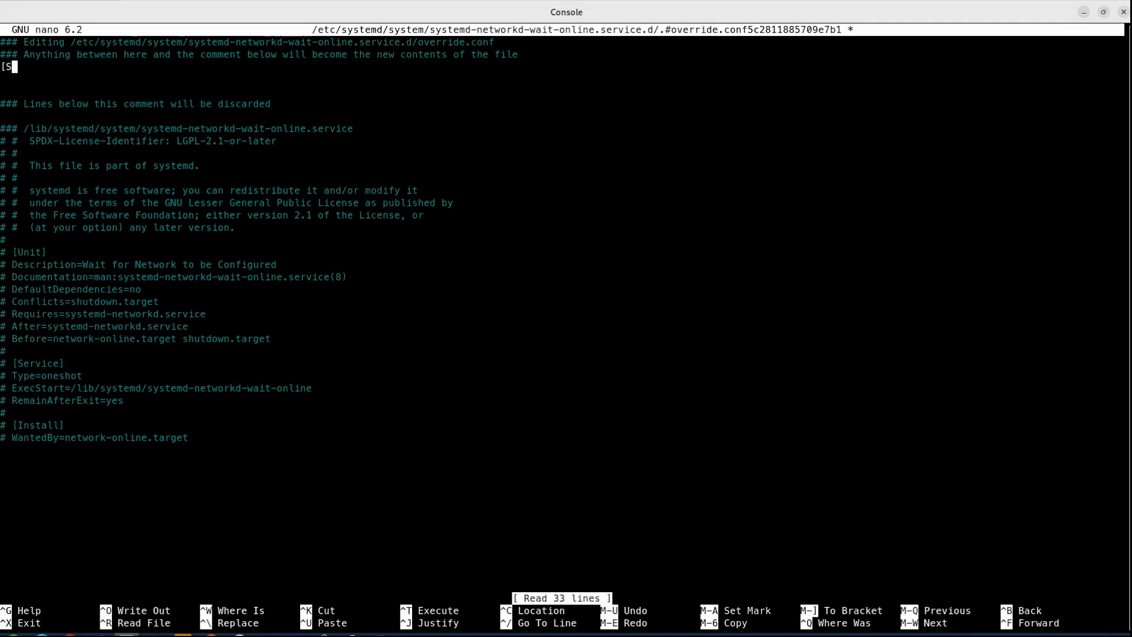
{"action": "type", "text": "eriv"}
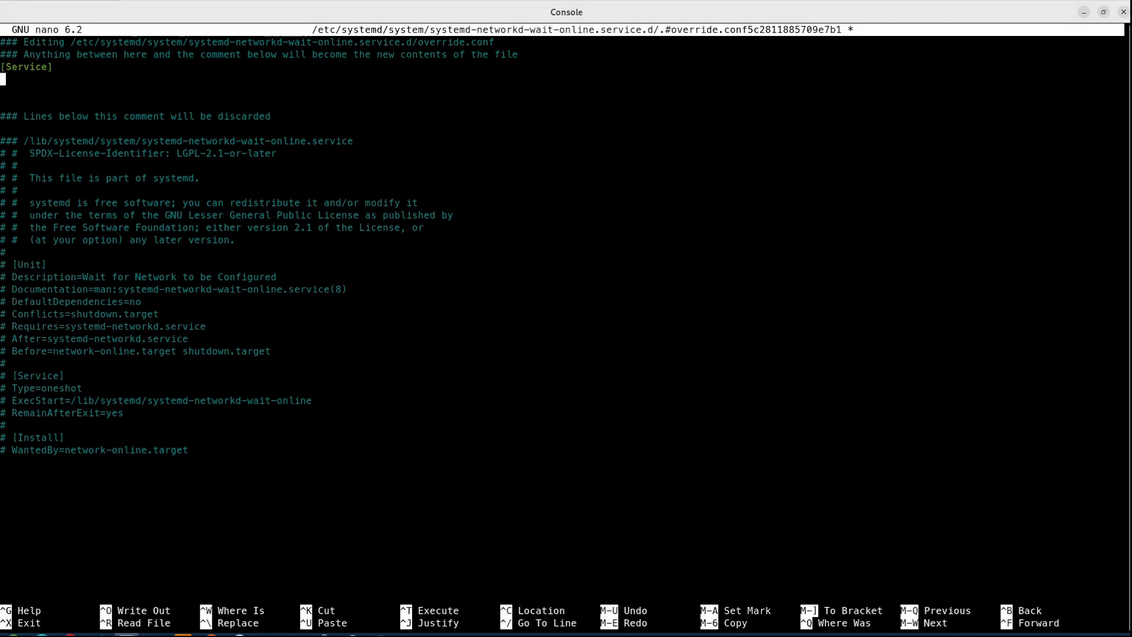
{"action": "type", "text": "Exec"}
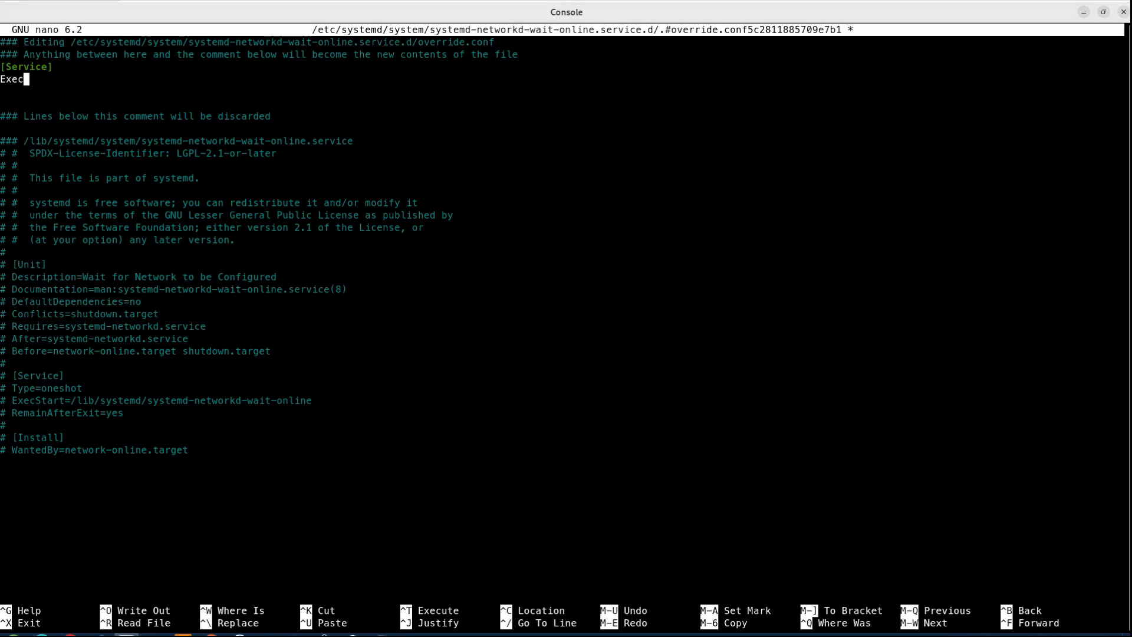
{"action": "type", "text": "St"}
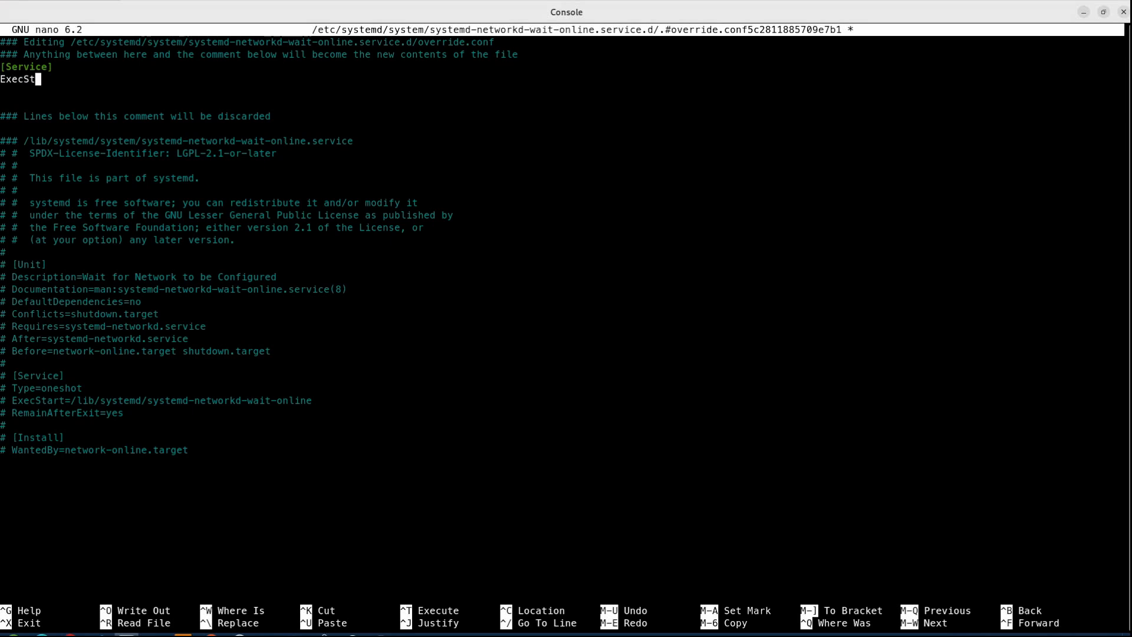
{"action": "type", "text": "art="}
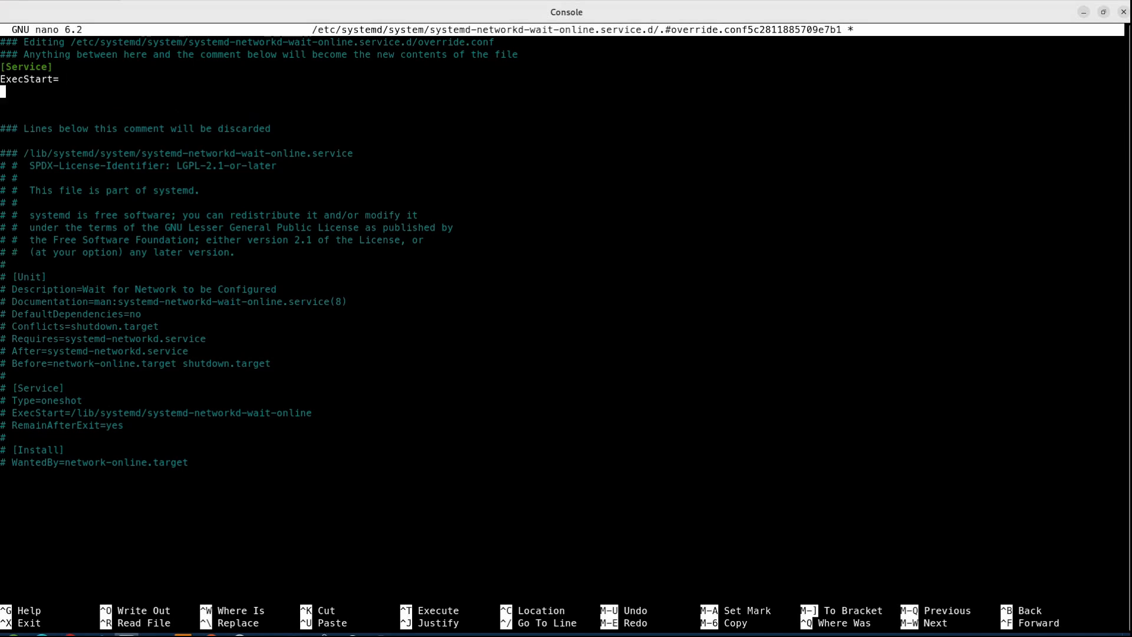
Add ExecStart=/usr/lib/systemd/systemd-networkd-wait-online --interface=ens192
{"action": "type", "text": "ExecSta"}
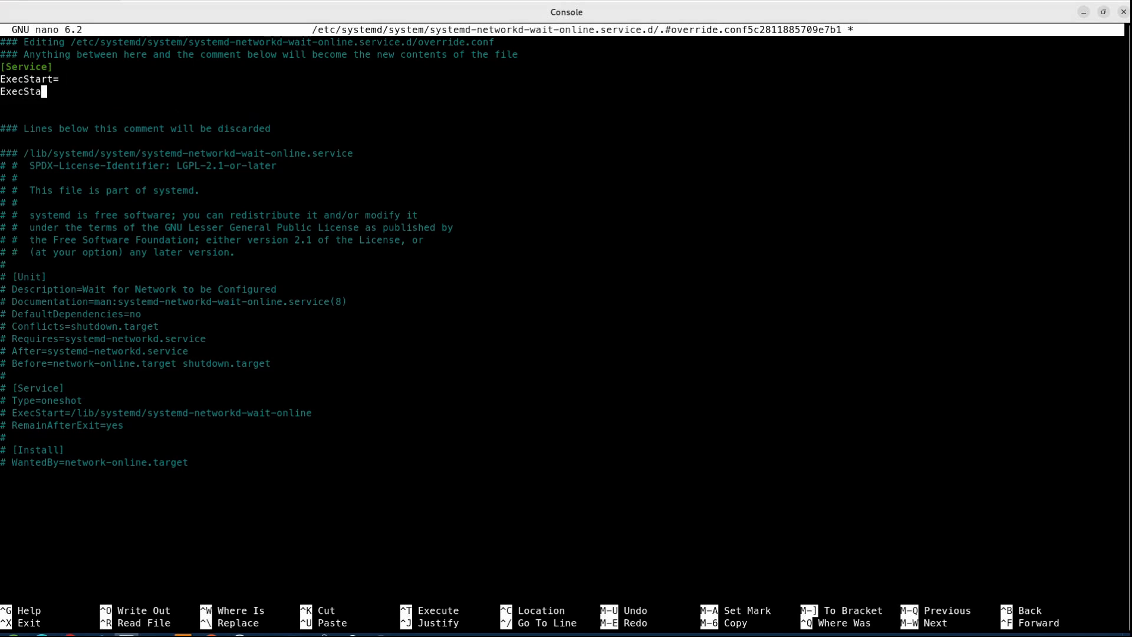
{"action": "type", "text": "rt="}
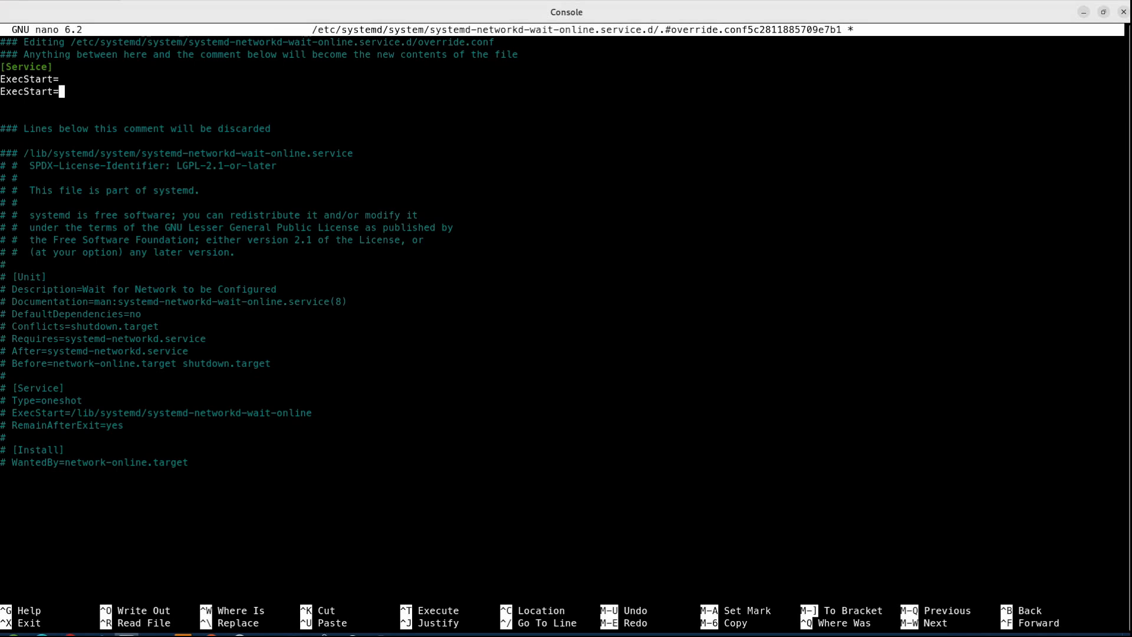
{"action": "type", "text": "/"}
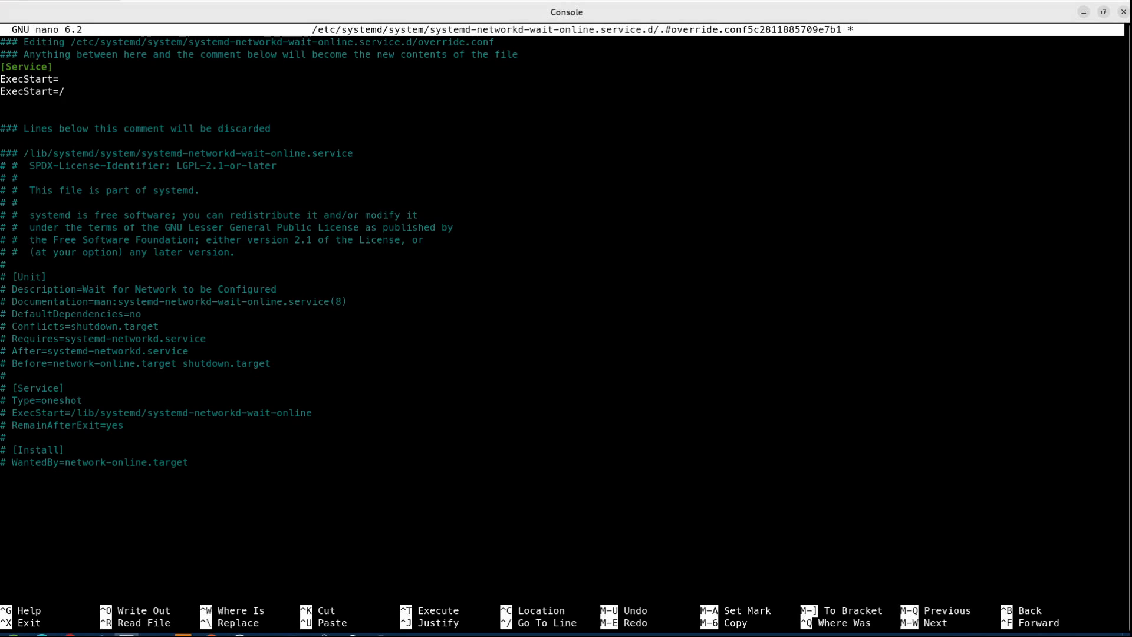
{"action": "type", "text": "usr/libv"}
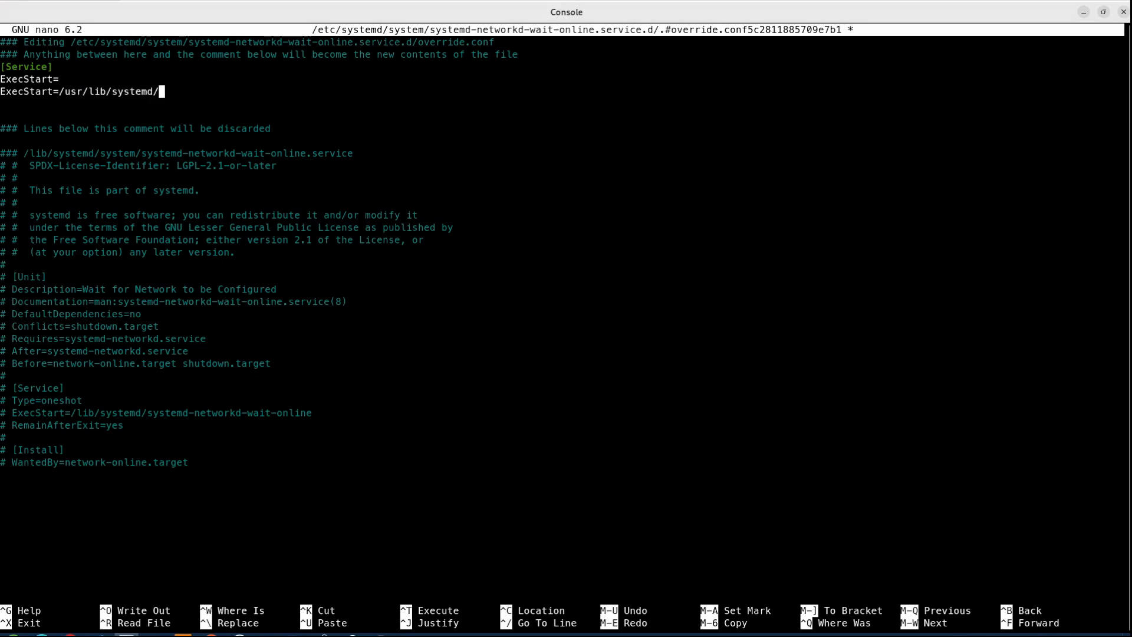
{"action": "type", "text": "systemd-networ"}
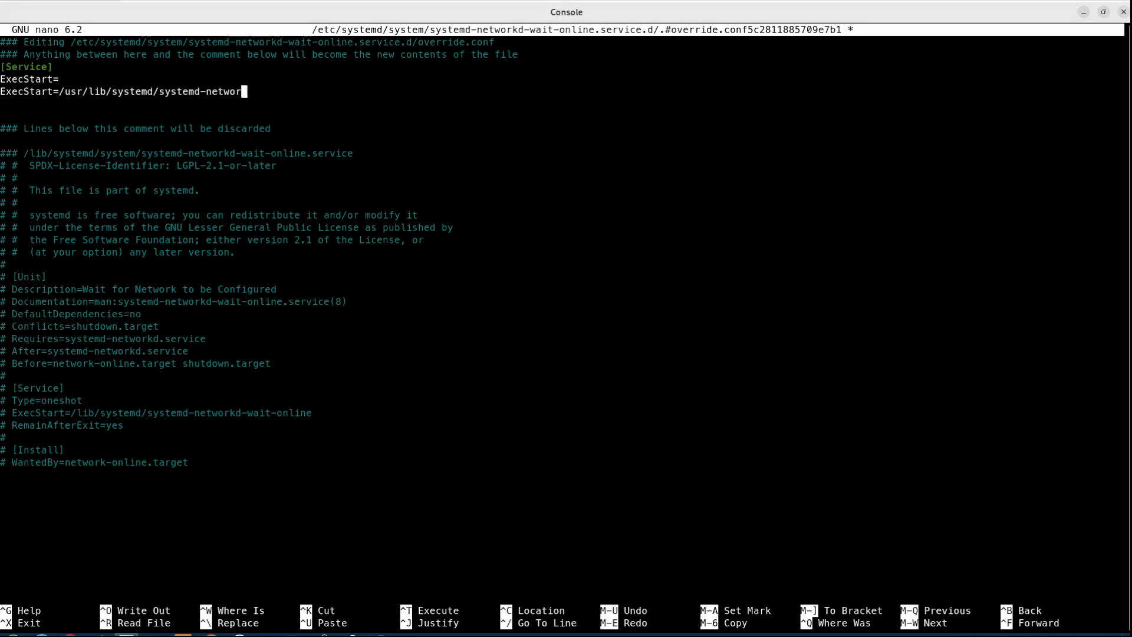
{"action": "type", "text": "-"}
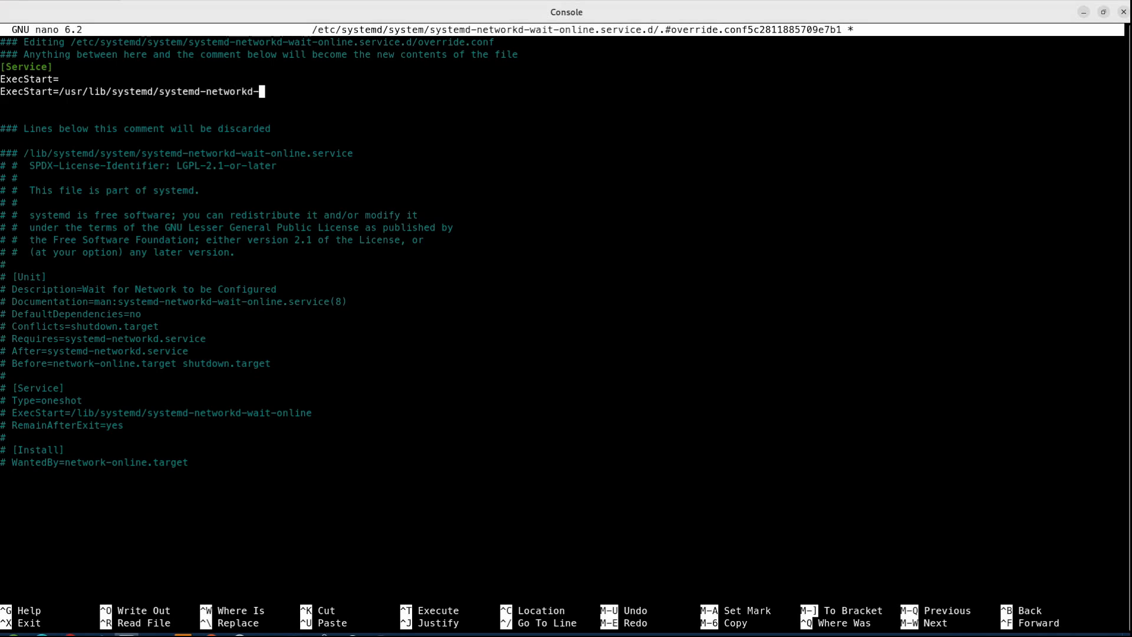
{"action": "type", "text": "wait-online --"}
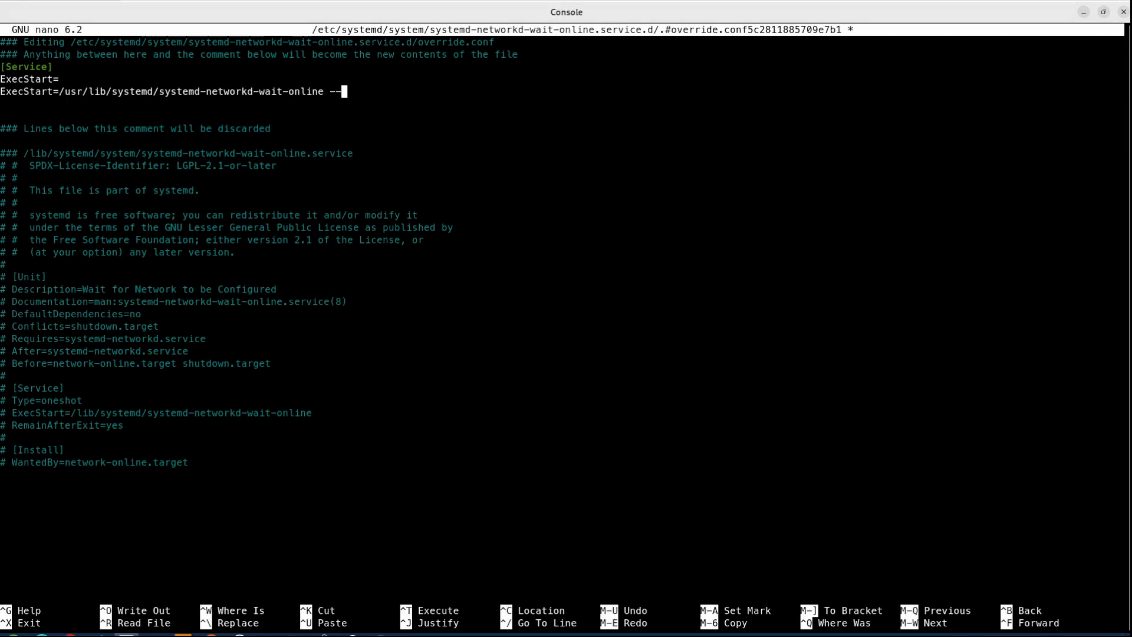
{"action": "type", "text": "inter"}
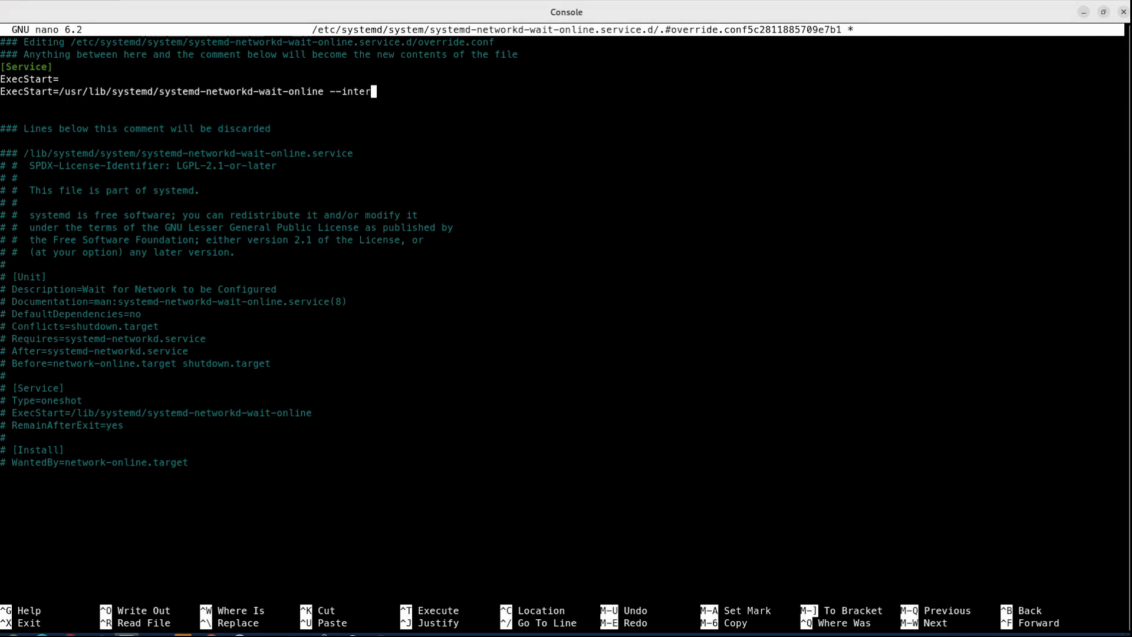
{"action": "type", "text": "face=e"}
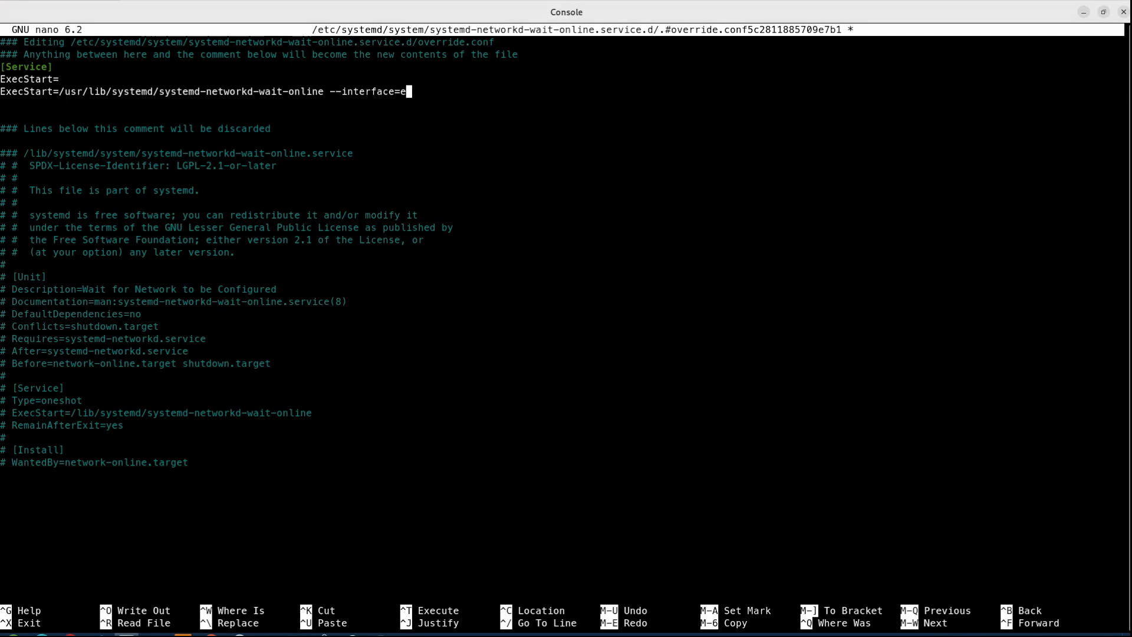
{"action": "type", "text": "ns192"}
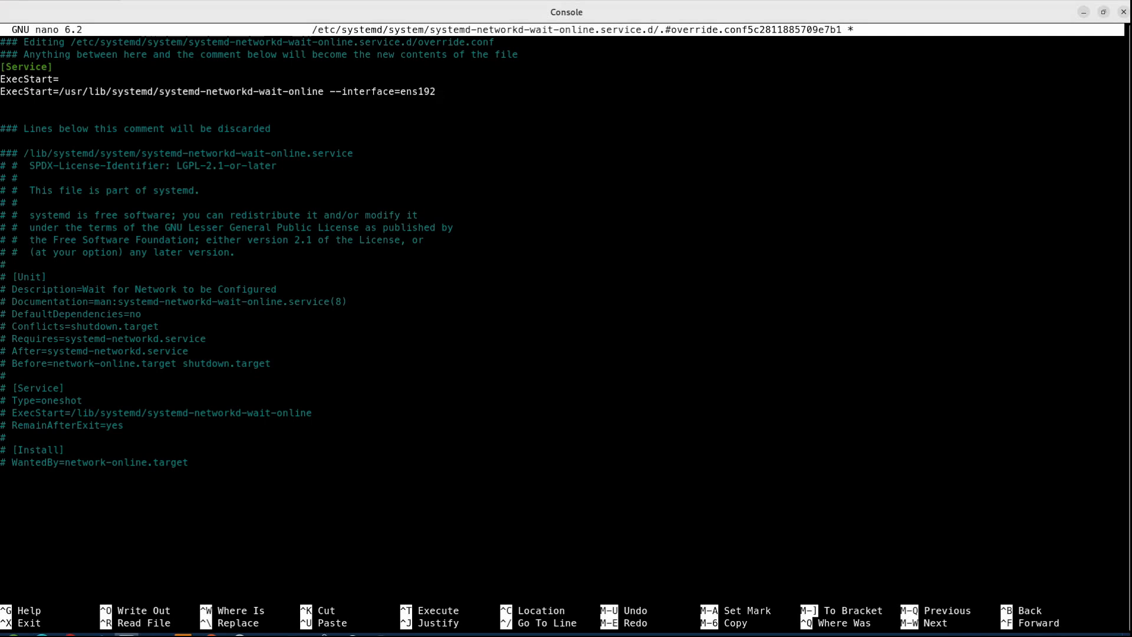
{"action": "mouse_move", "coordinate": [435, 92]}
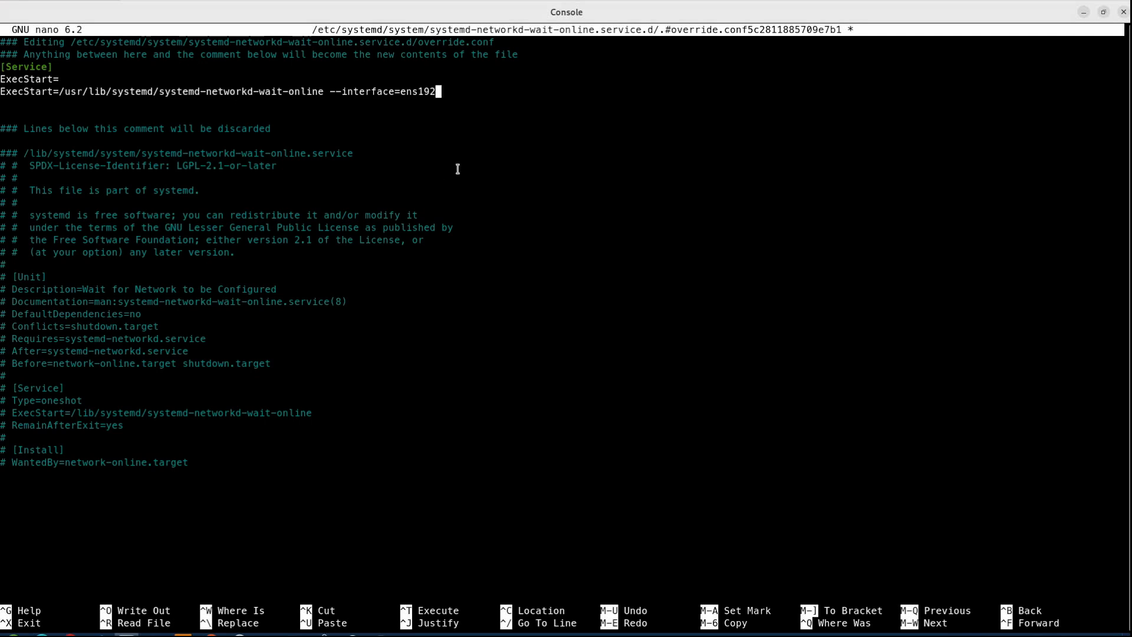
{"action": "mouse_move", "coordinate": [68, 43]}
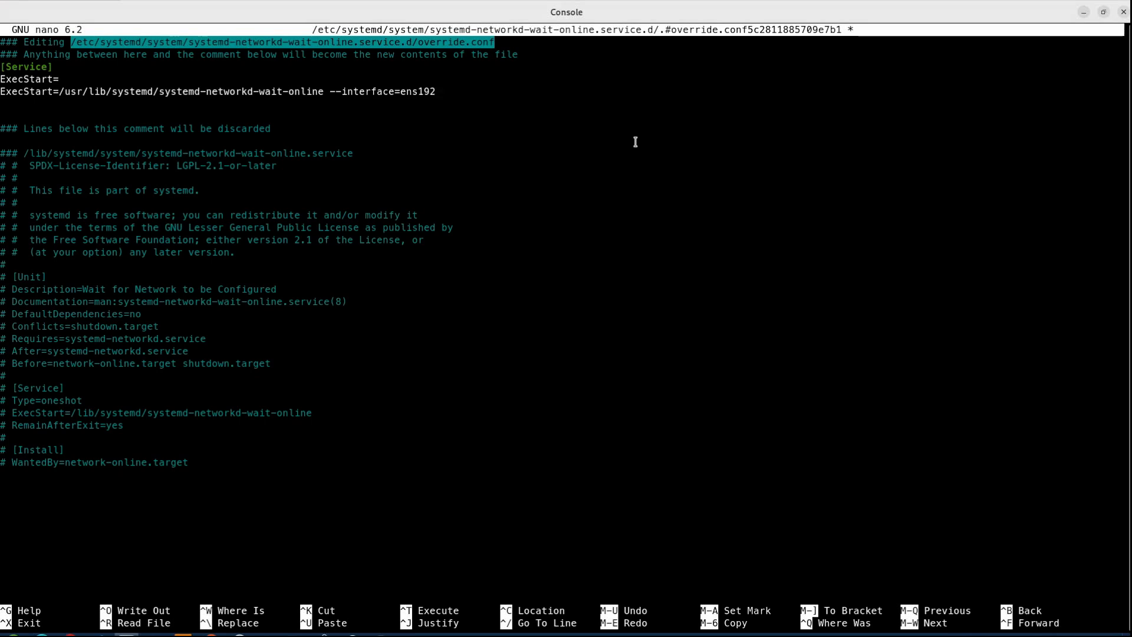
Write the override file out under its existing name
{"action": "key", "text": "ctrl+o"}
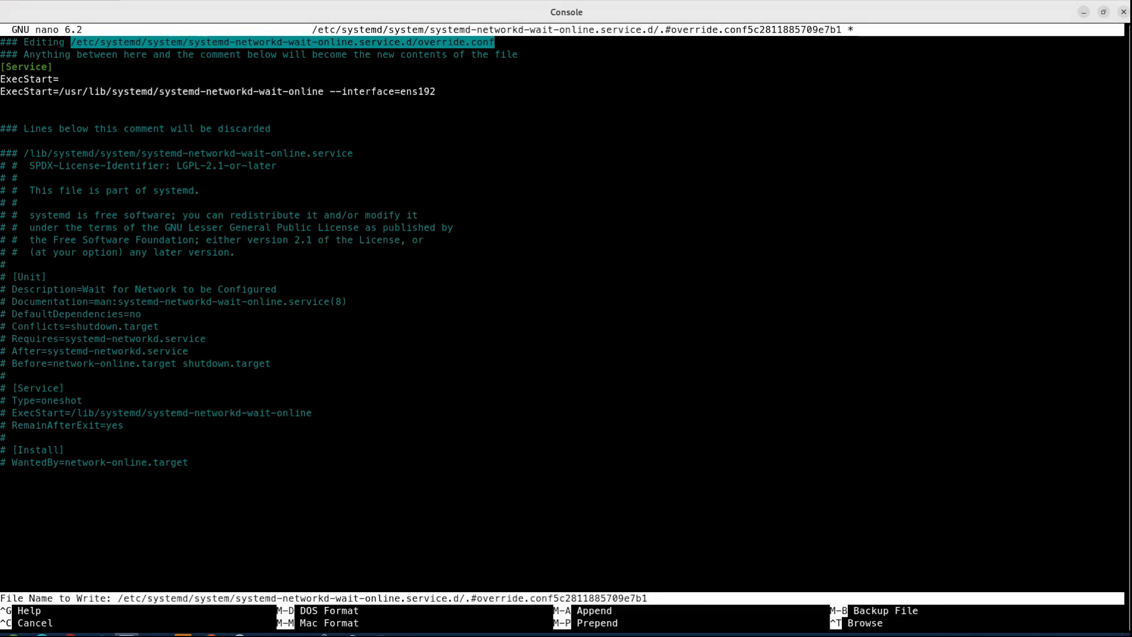
{"action": "key", "text": "Enter"}
{"action": "type", "text": "sudo syste"}
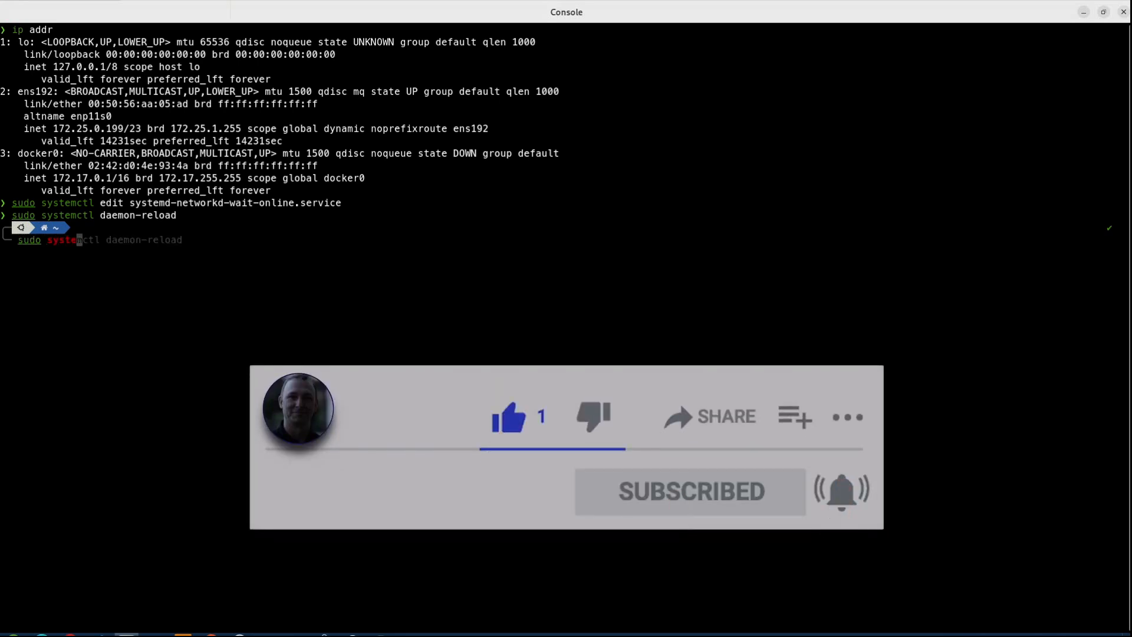
Run sudo systemctl restart systemd-networkd-wait-online to apply the override
{"action": "type", "text": "rest"}
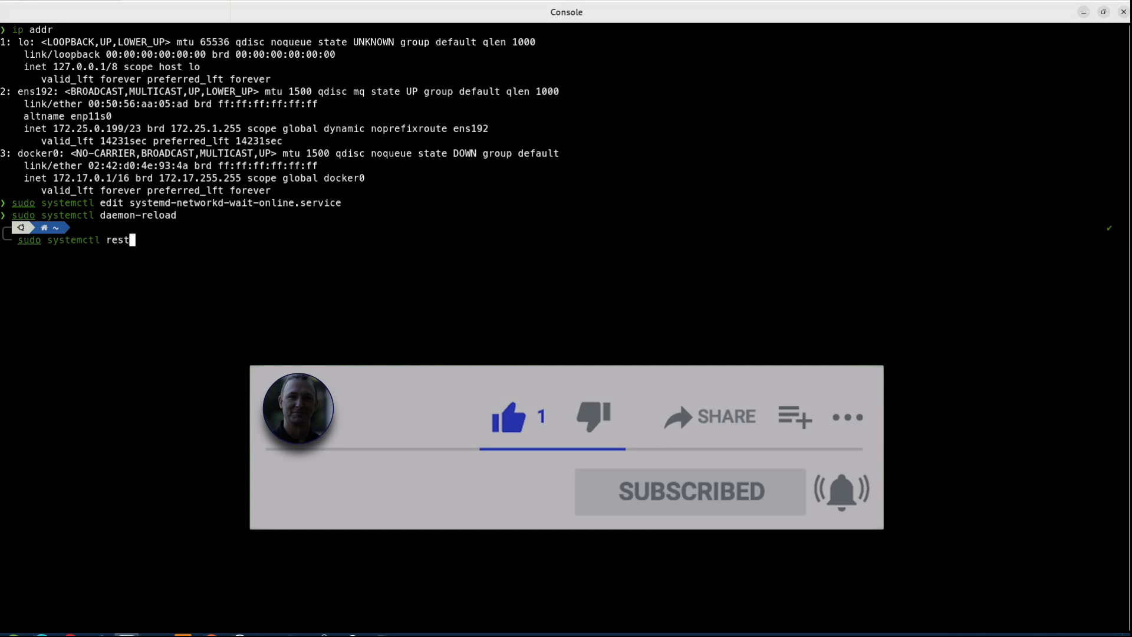
{"action": "type", "text": "art systemd-networkd-wait-online"}
{"action": "type", "text": "sudo rebo"}
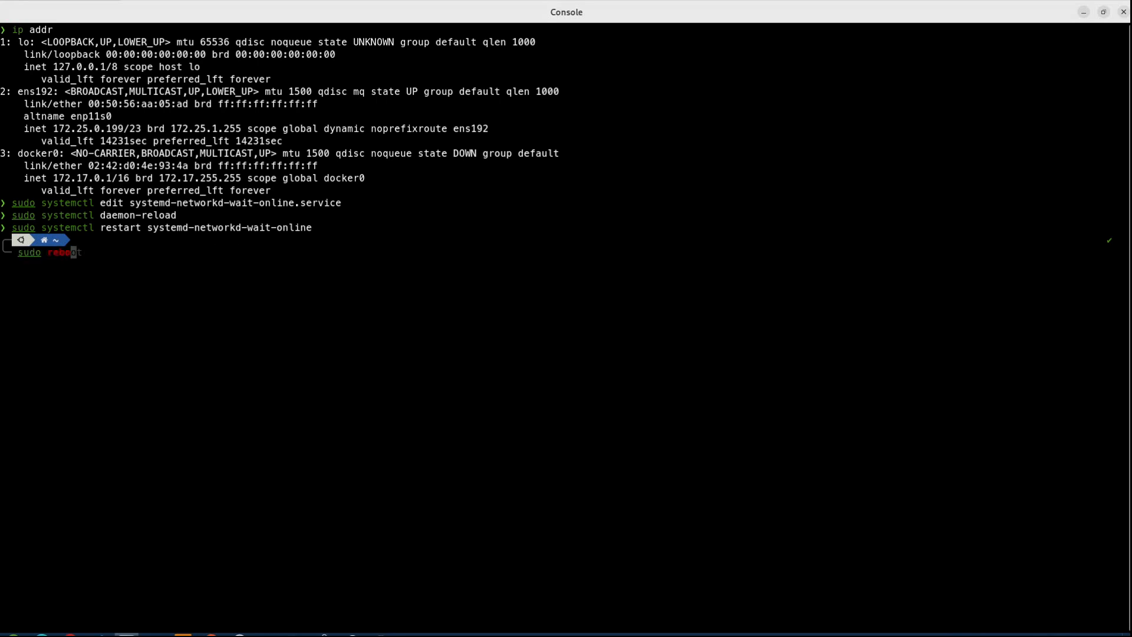
Run sudo reboot and let the machine come back to the login screen
{"action": "key", "text": "Return"}
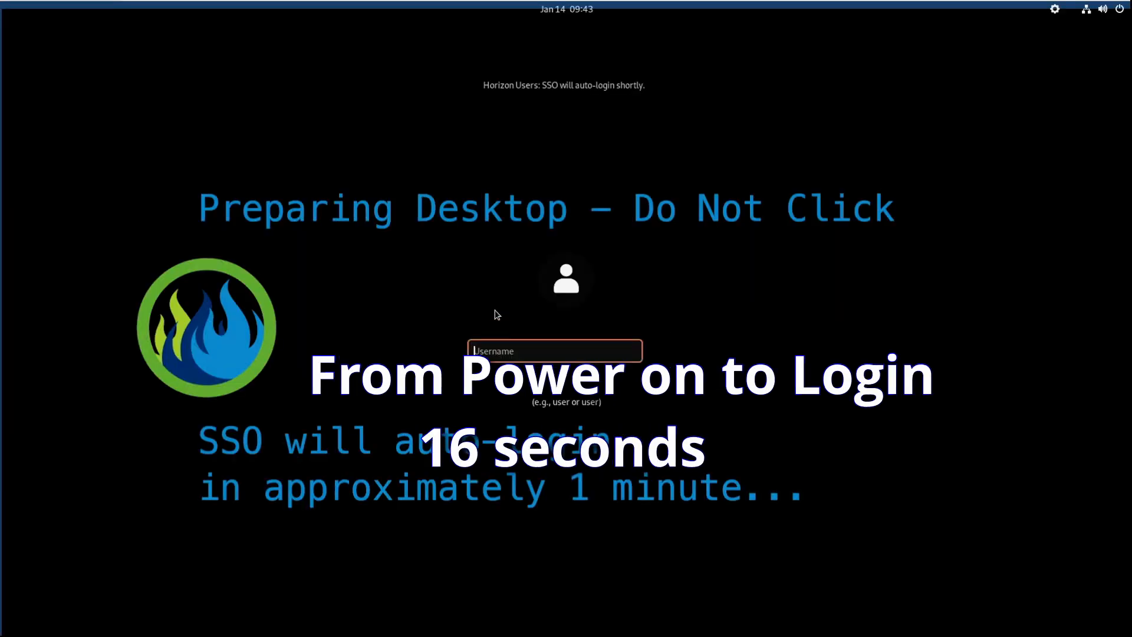